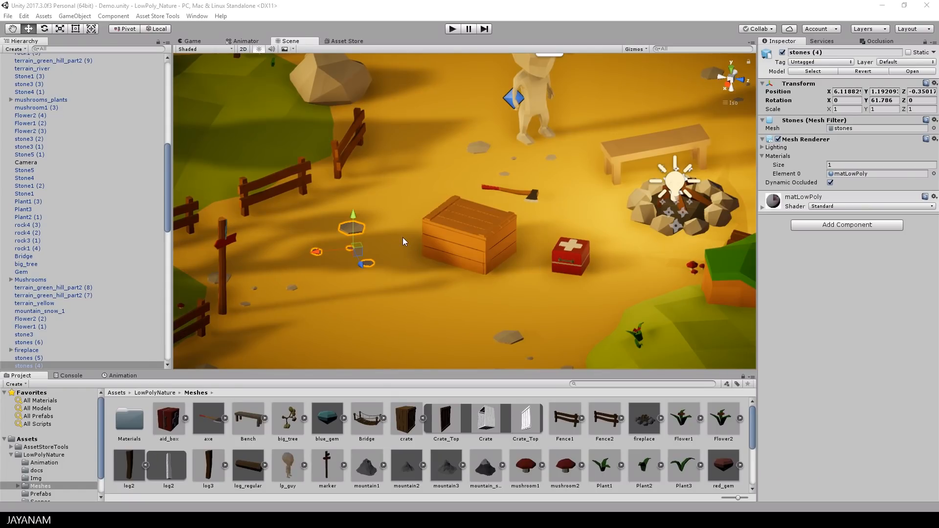
mouse_move(461, 257)
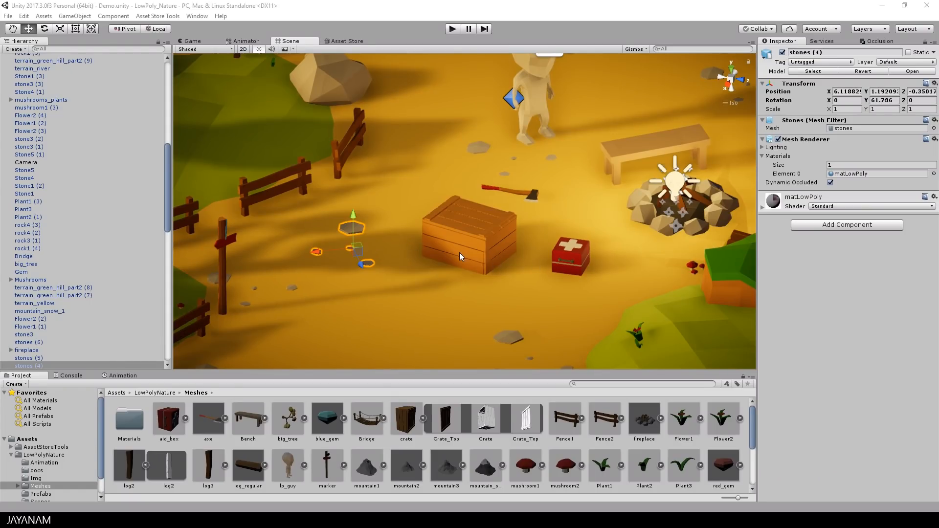
- Select the crate in the Scene view so its lid, Crate_Top, becomes the active object
left_click(468, 236)
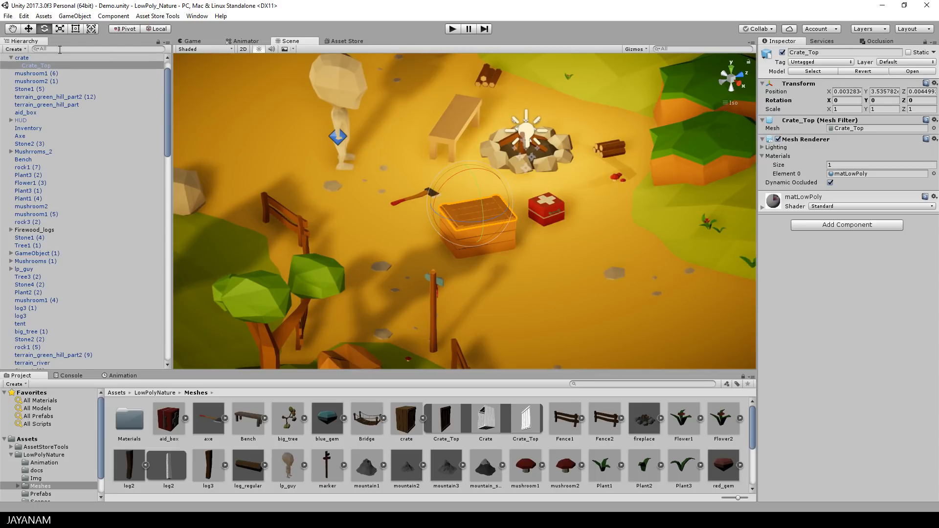
- Select the crate, create its Animator from the Animation window and save the clip as OpenCrate.anim
left_click(21, 81)
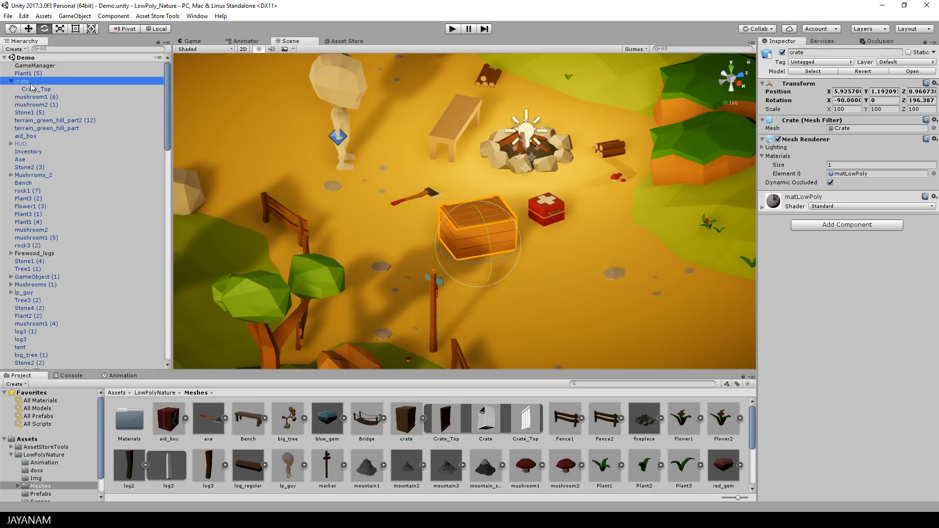
left_click(122, 376)
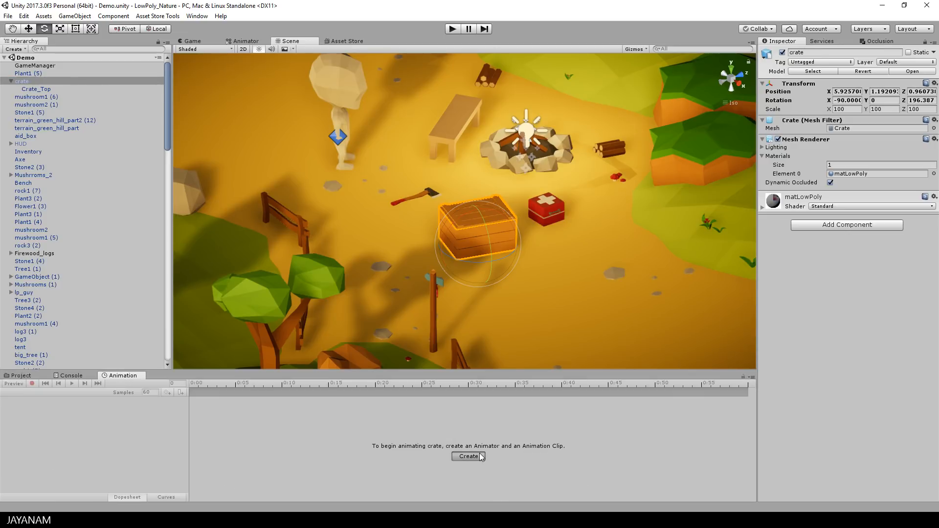
left_click(467, 456)
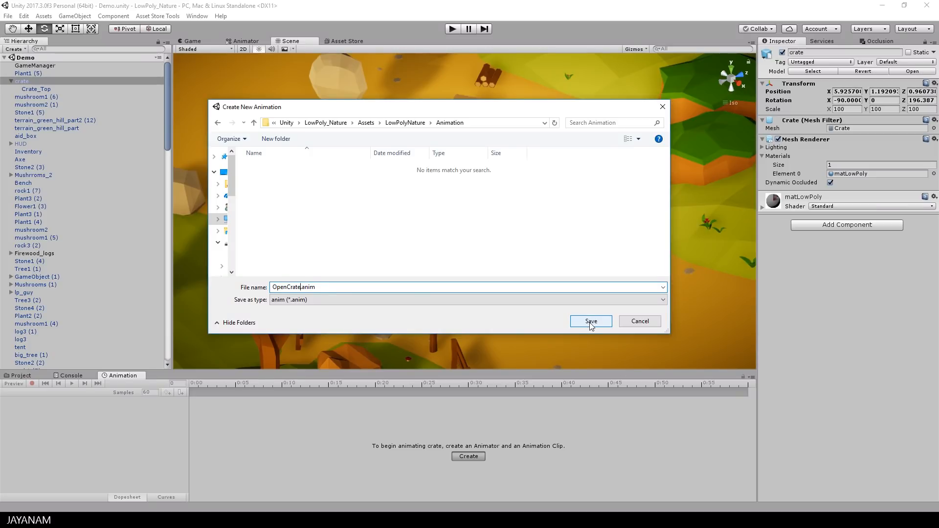
left_click(590, 321)
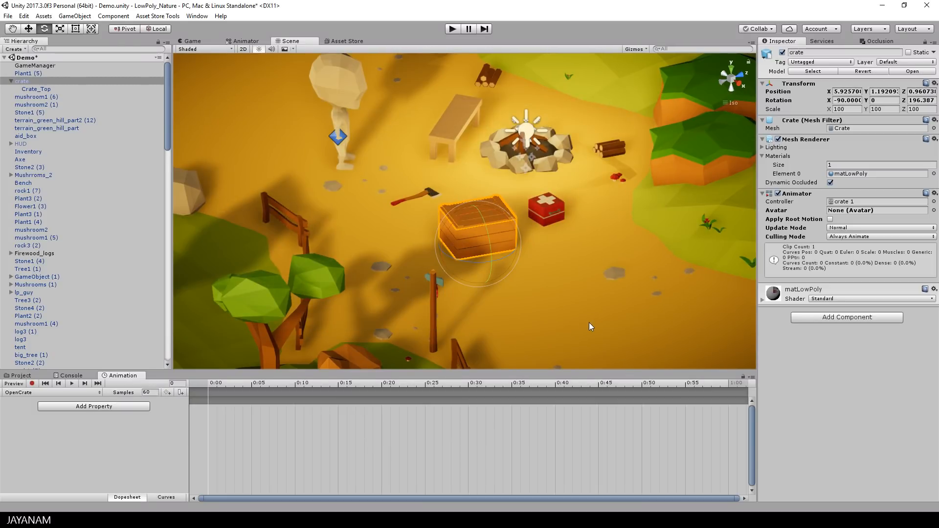
mouse_move(35, 383)
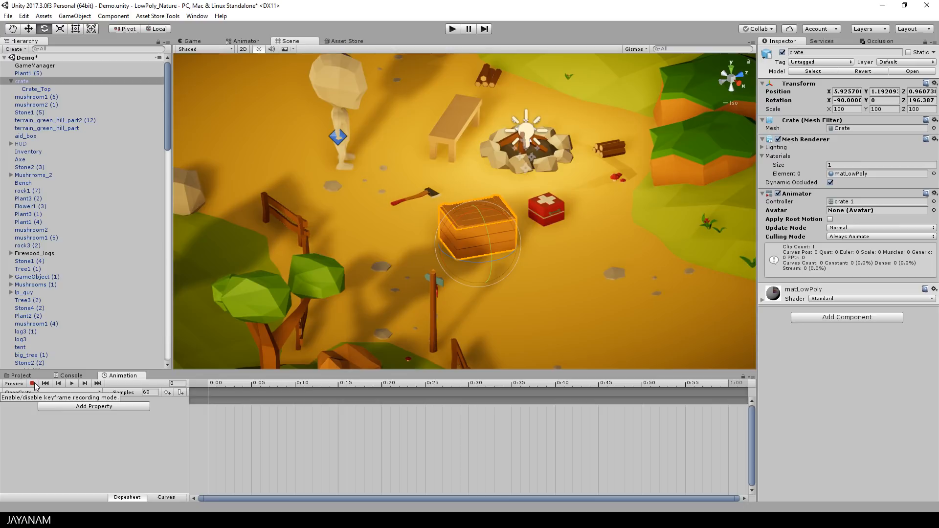
- Record Crate_Top rotation keys at 0:00 and about 0:40 so the lid swings open, then preview it
left_click(33, 383)
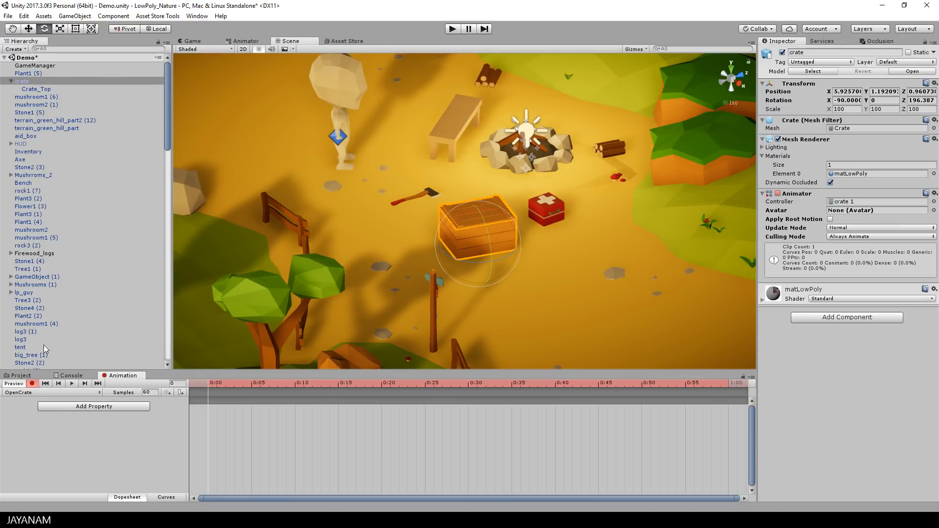
left_click(36, 89)
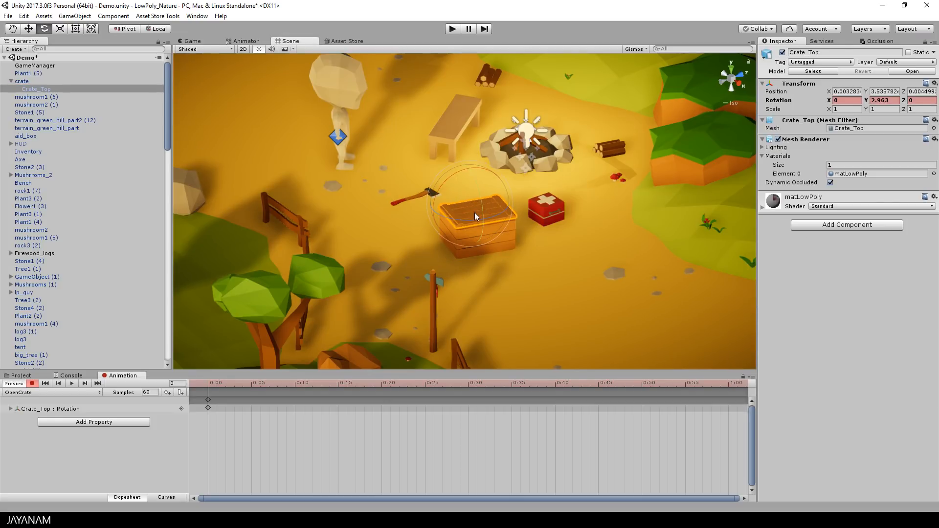
triple_click(880, 100)
type("0")
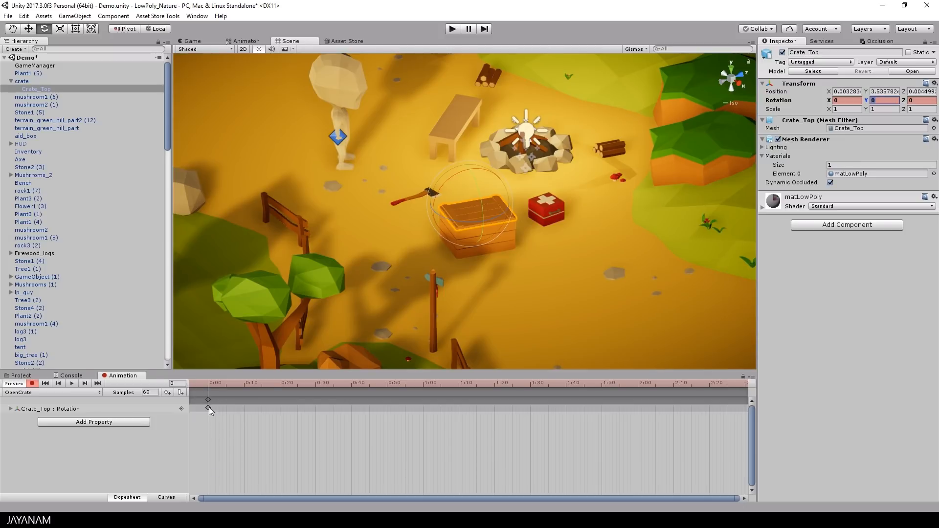
left_click(351, 398)
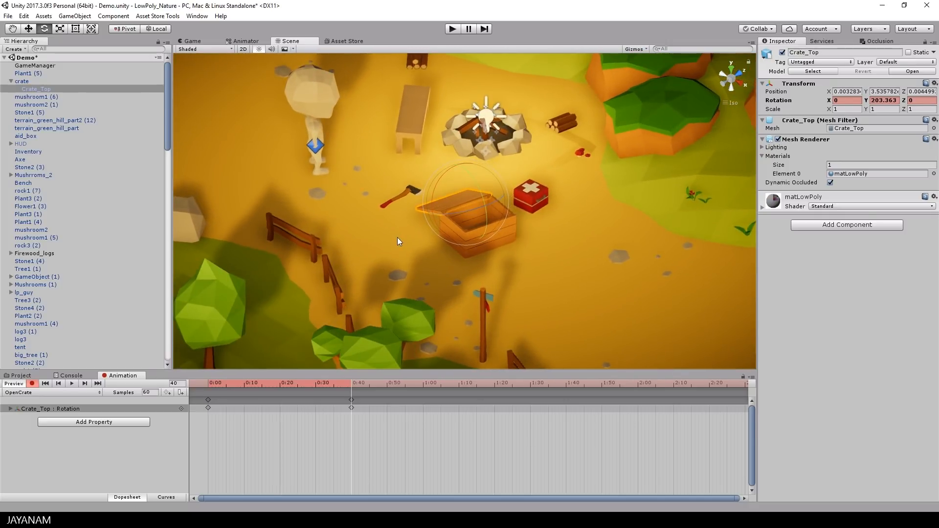
left_click(33, 383)
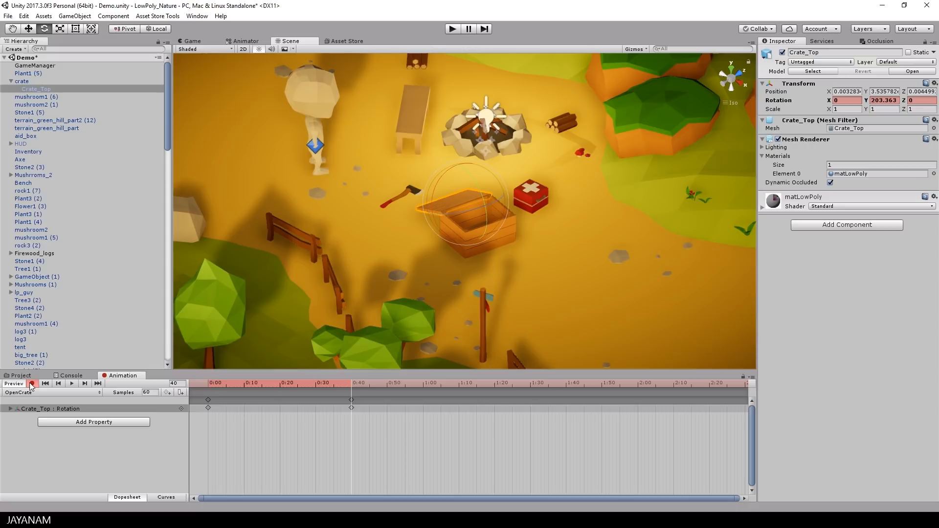
left_click(33, 383)
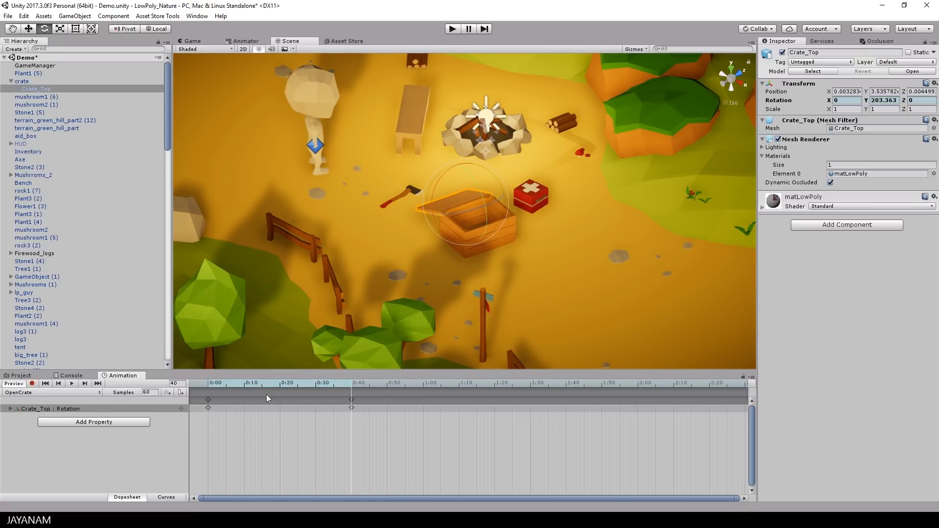
left_click(316, 383)
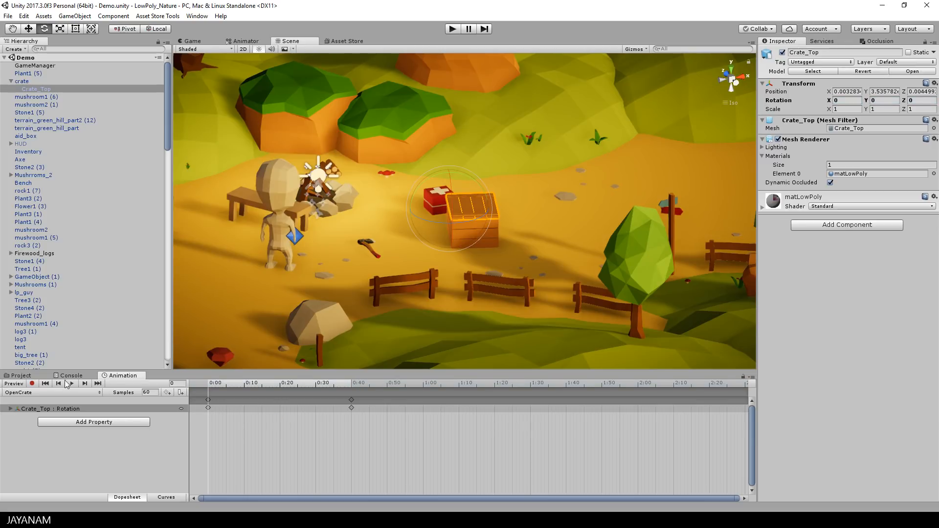
- From the Animation folder, open the crate controller's state graph and inspect the OpenCrate clip
left_click(19, 375)
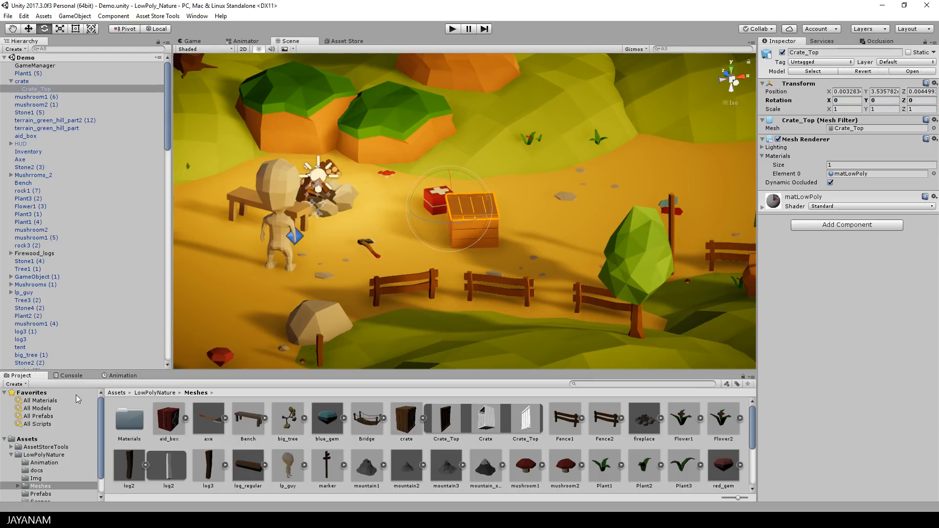
left_click(44, 463)
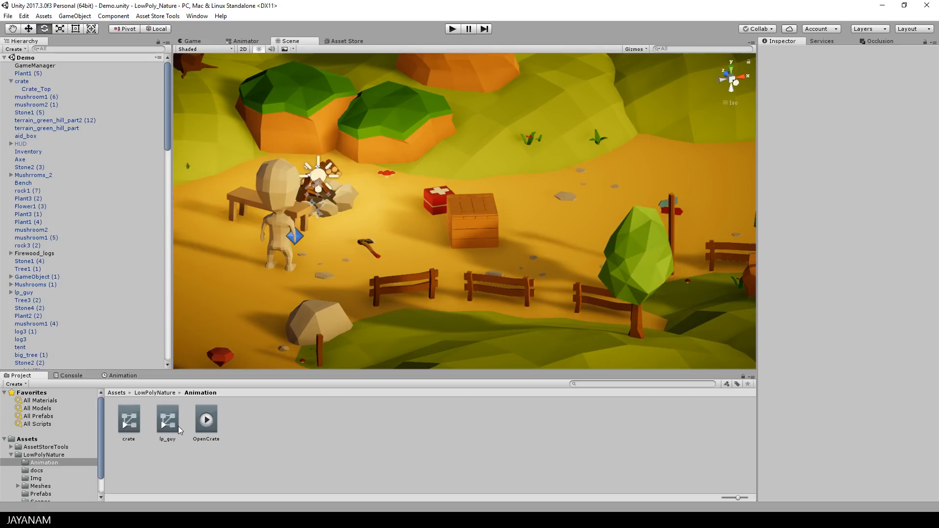
left_click(128, 418)
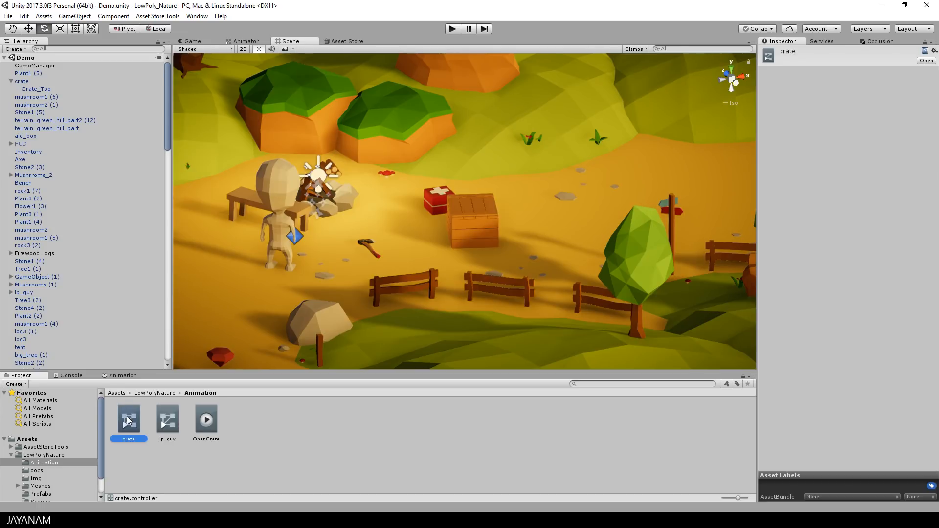
double_click(128, 419)
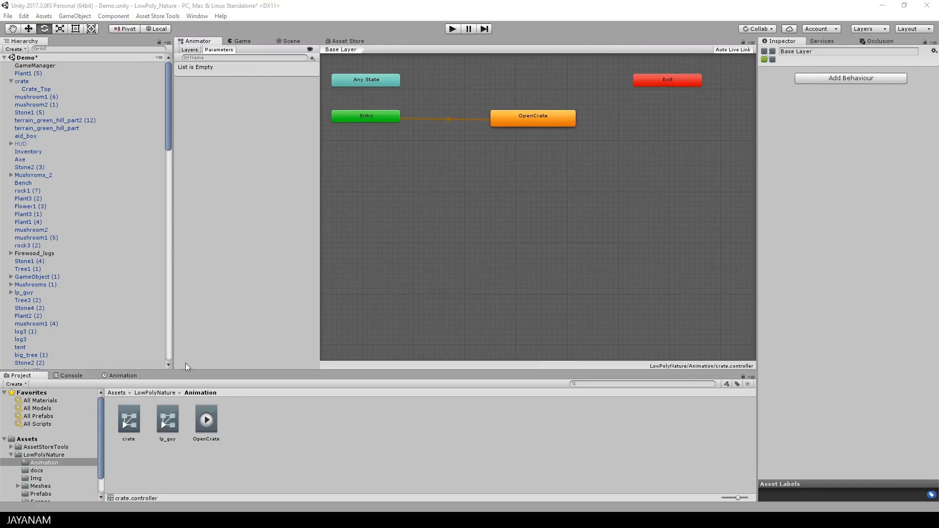
left_click(206, 418)
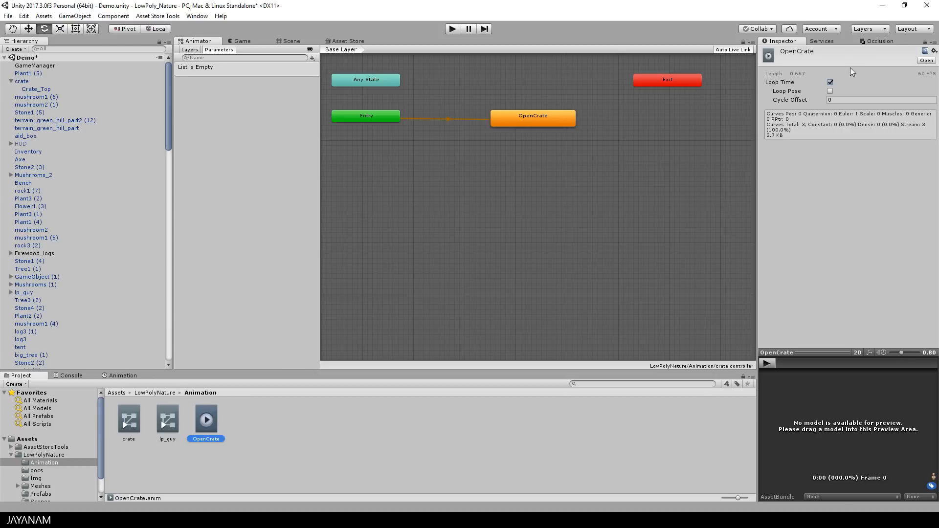
left_click(830, 82)
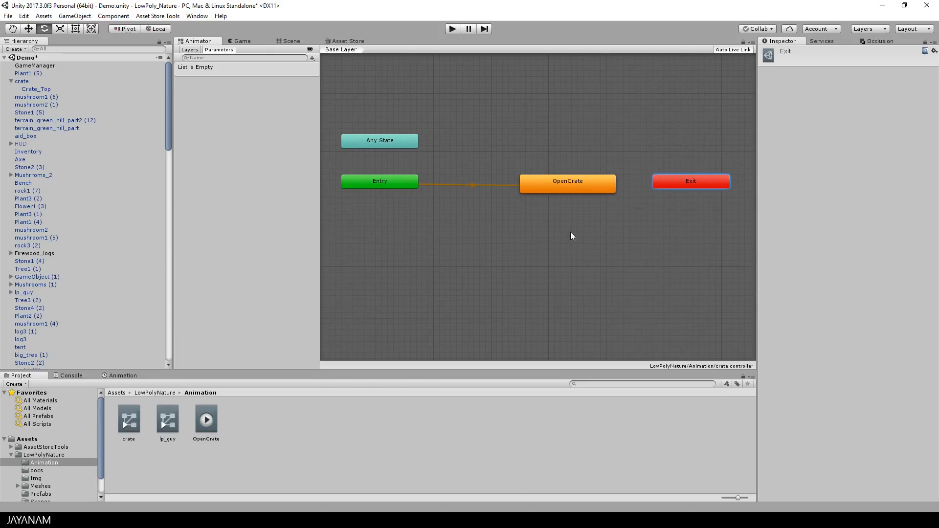
- Tidy the Exit node and create a new state in the graph named Empty
left_click(379, 140)
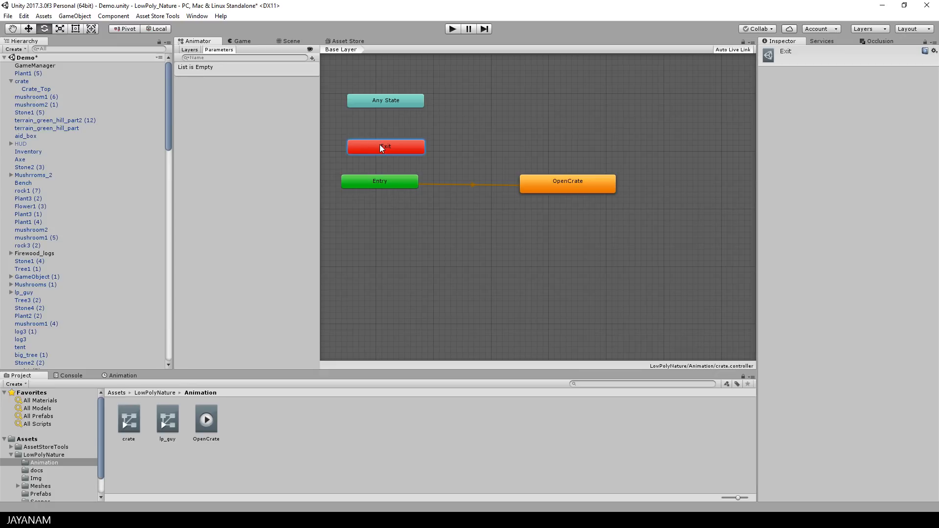
right_click(527, 249)
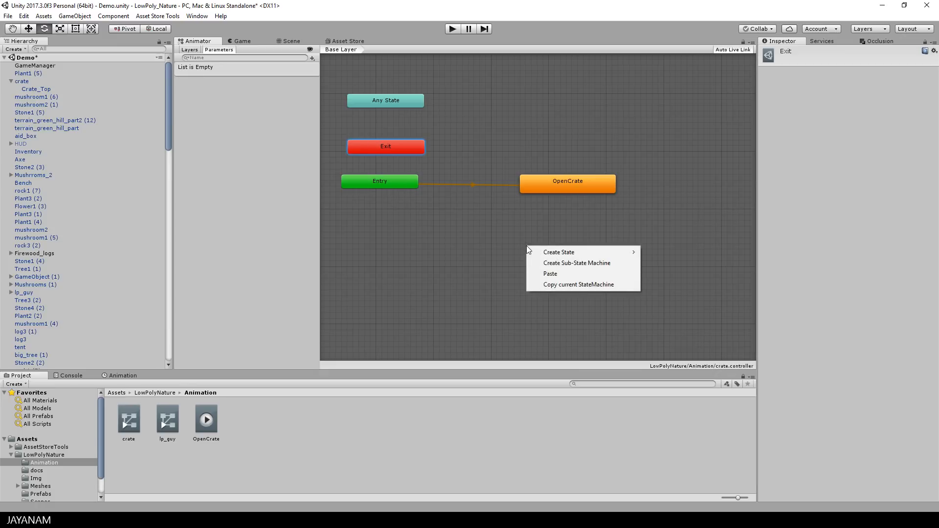
left_click(558, 251)
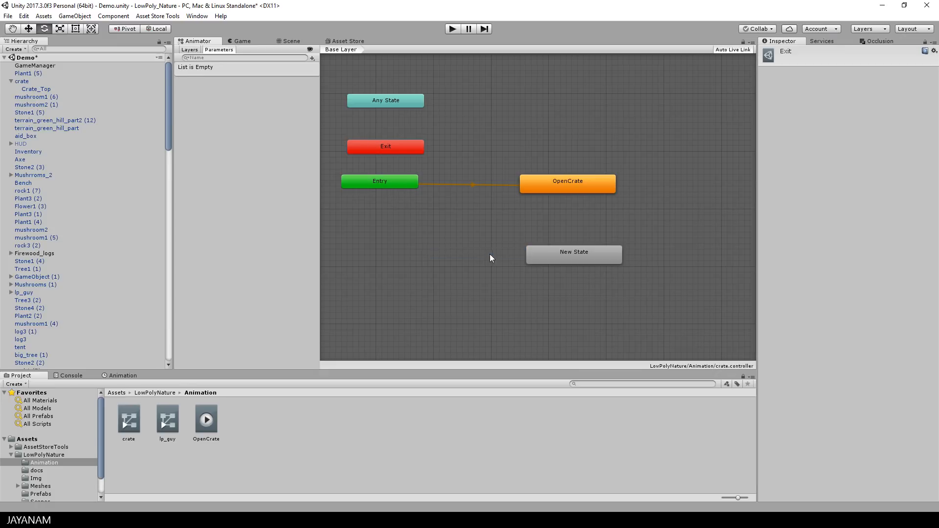
left_click(572, 252)
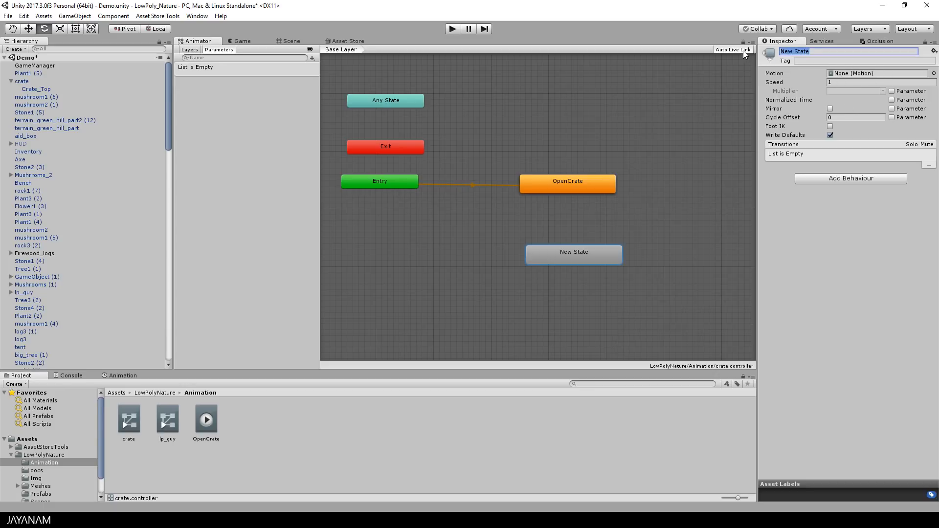
type("Empty")
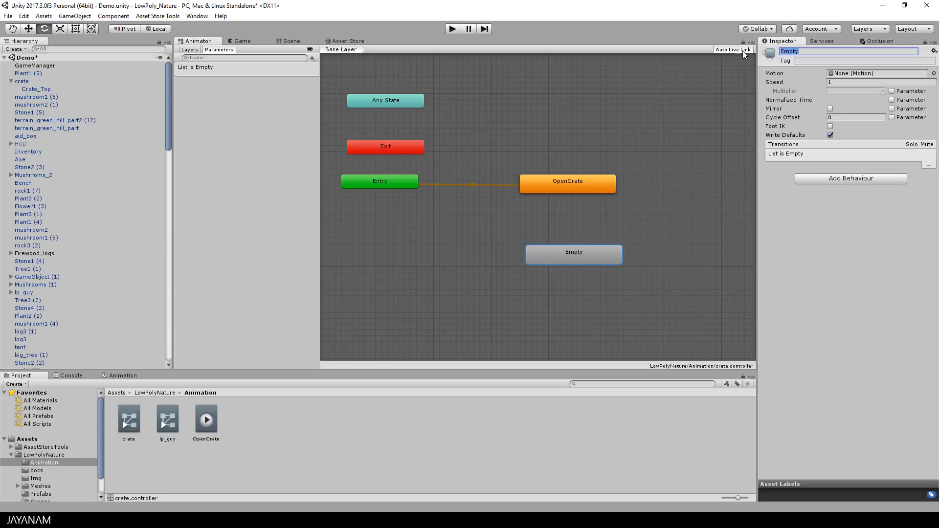
- Make Empty the layer default state so Entry leads to it instead of OpenCrate
right_click(573, 252)
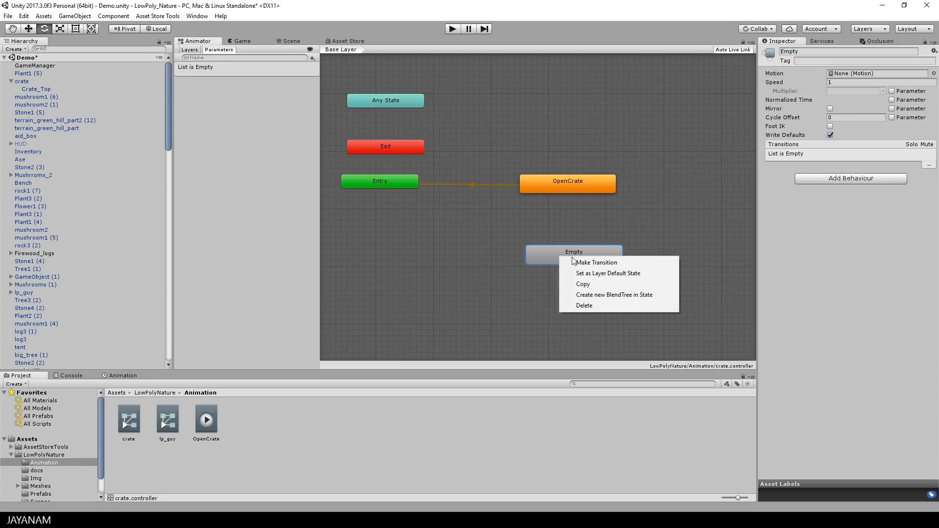
left_click(606, 273)
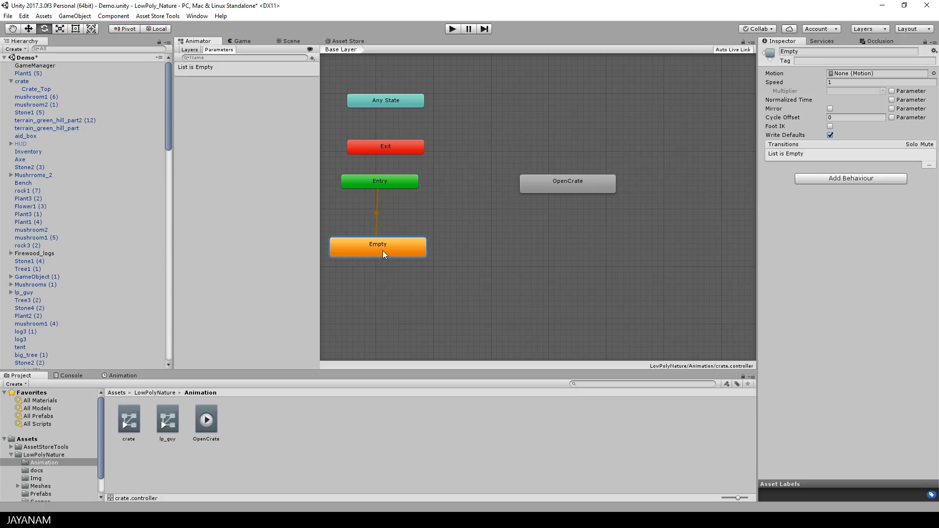
left_click(385, 125)
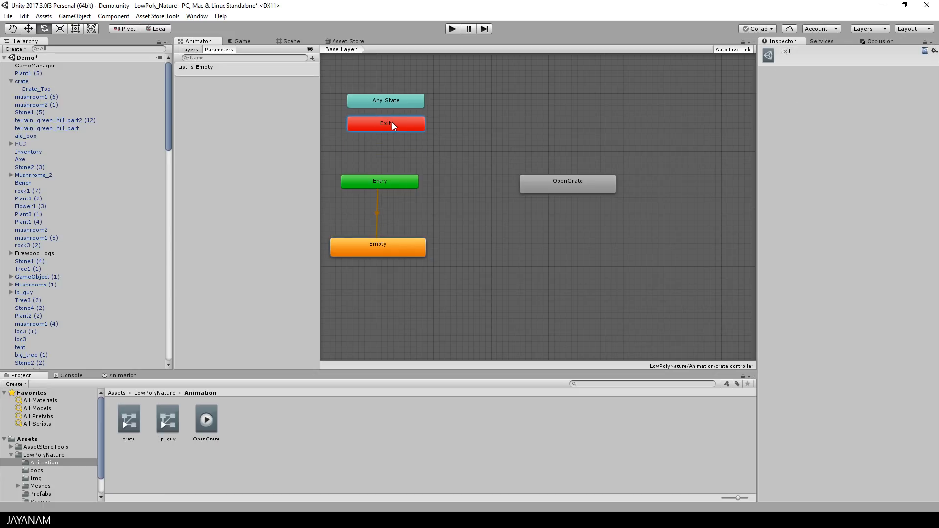
mouse_move(400, 183)
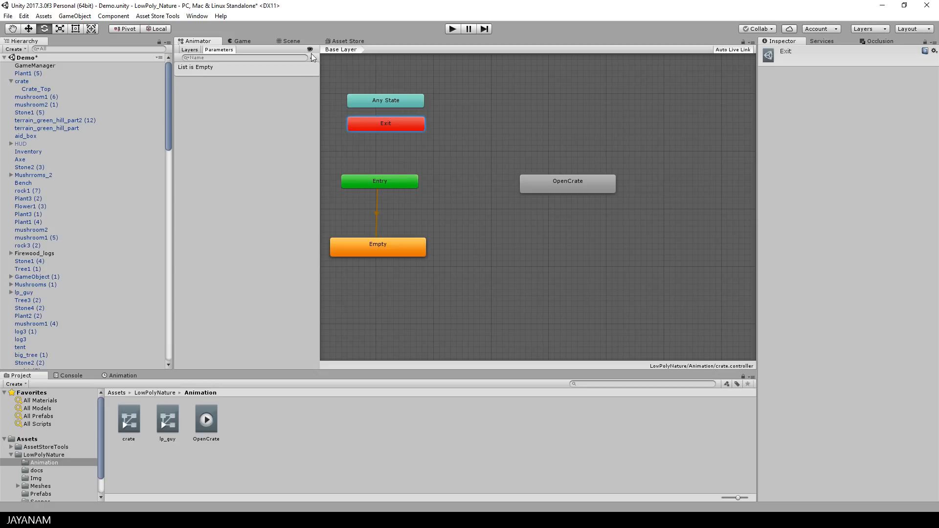
left_click(311, 58)
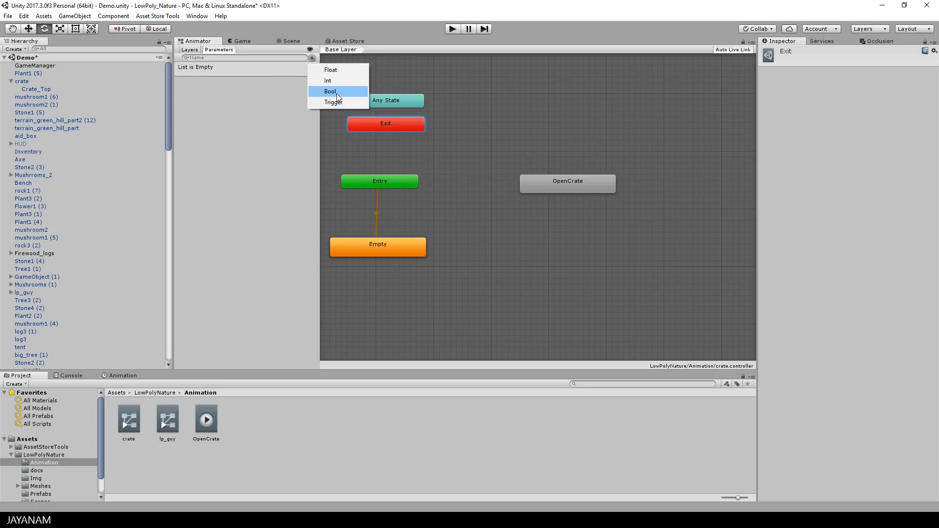
- Add a Bool parameter named open and a transition from Empty to OpenCrate
left_click(330, 91)
type("open")
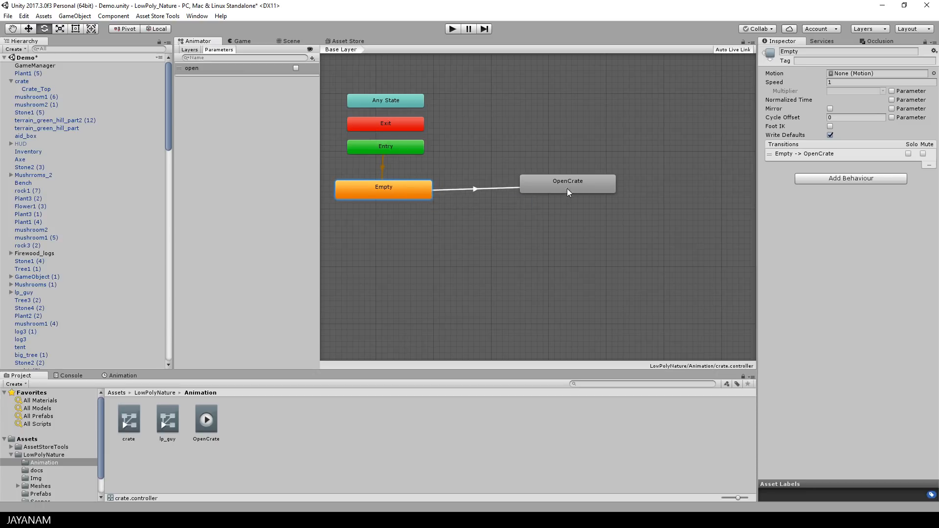
left_click(476, 191)
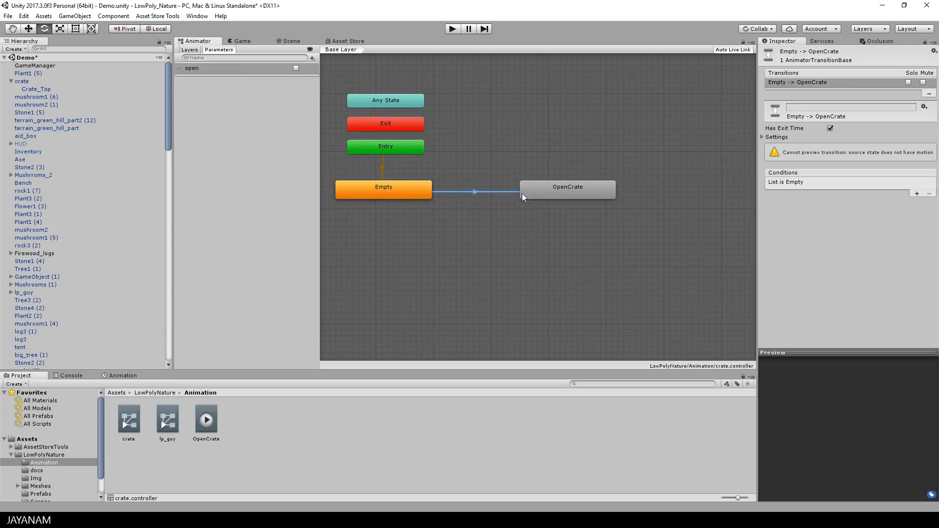
- Disable Has Exit Time on the Empty→OpenCrate transition and require open to be true
left_click(831, 128)
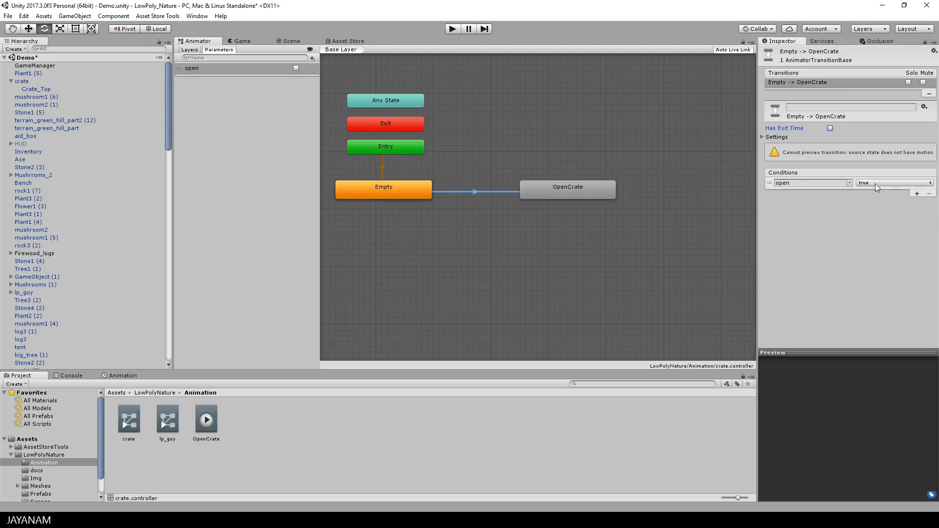
mouse_move(752, 208)
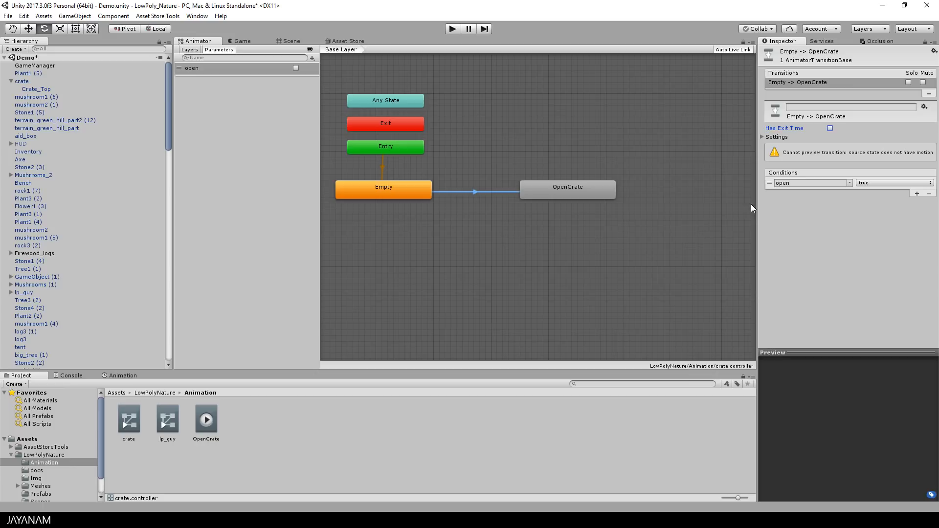
mouse_move(535, 192)
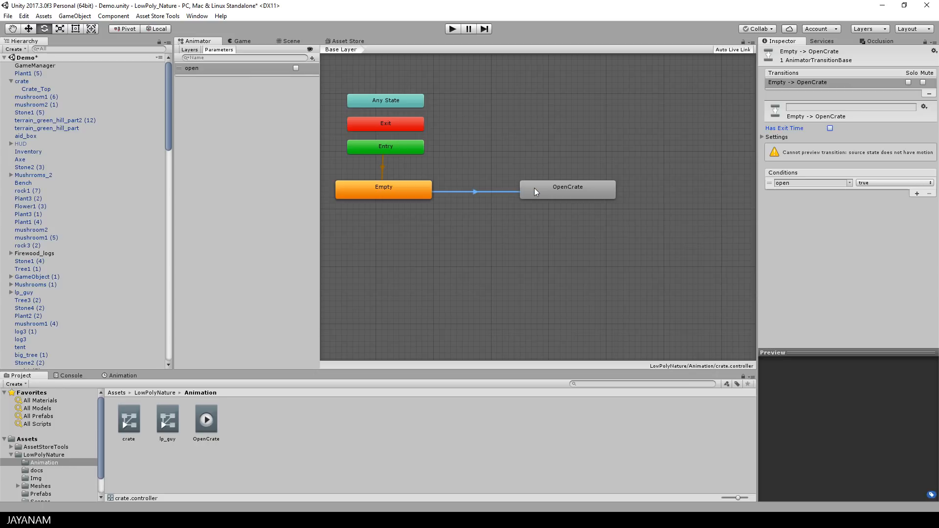
mouse_move(857, 150)
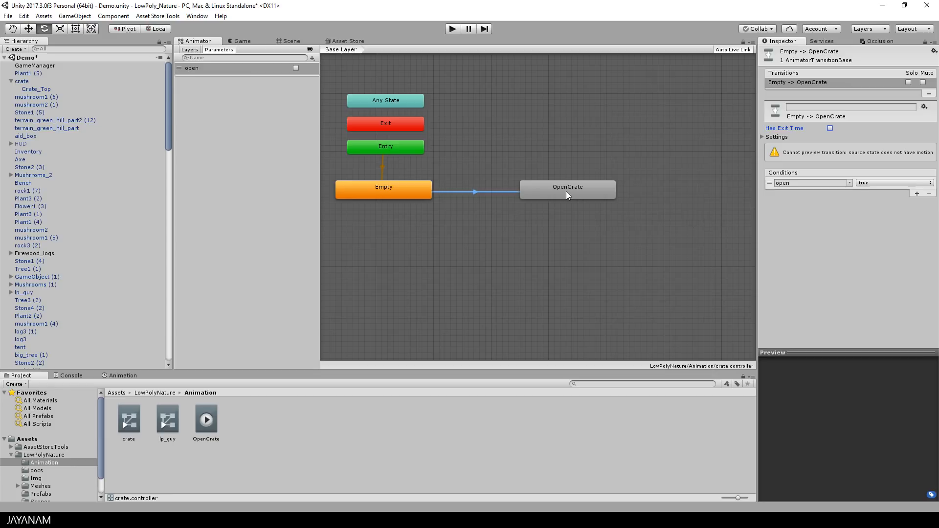
left_click(566, 187)
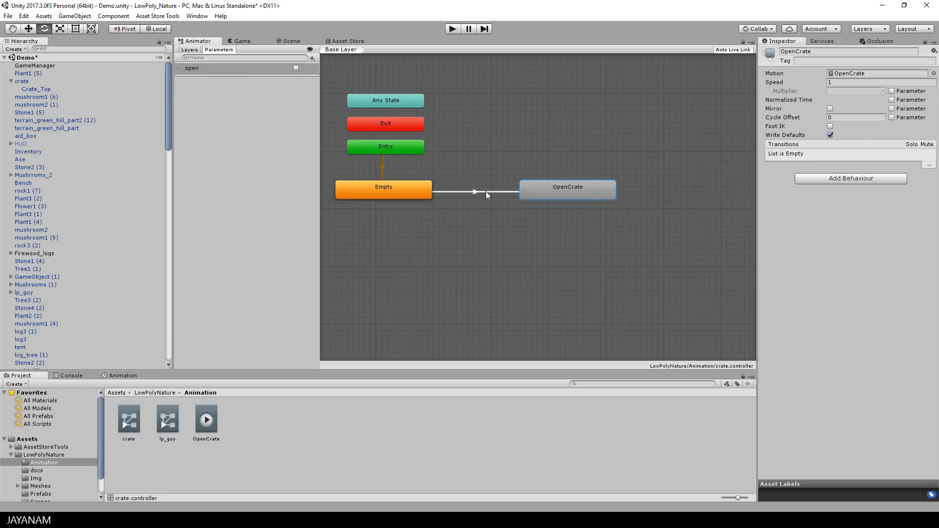
left_click(474, 193)
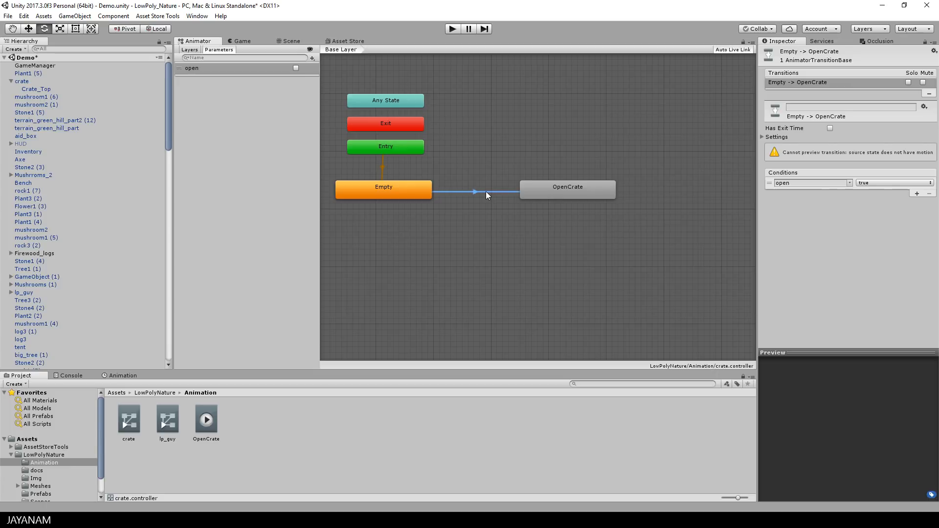
left_click(567, 186)
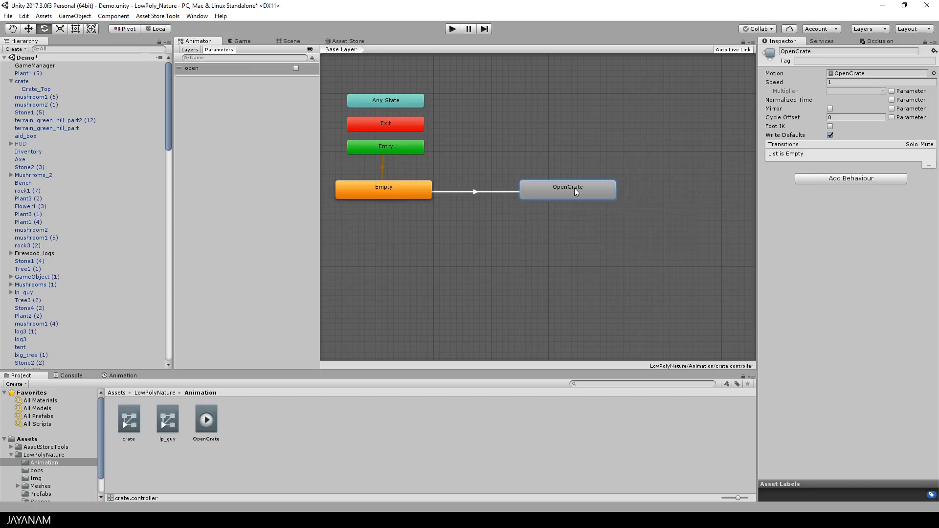
- Paste a copy of OpenCrate as CloseCrate at speed -1 and start a transition from OpenCrate
right_click(575, 263)
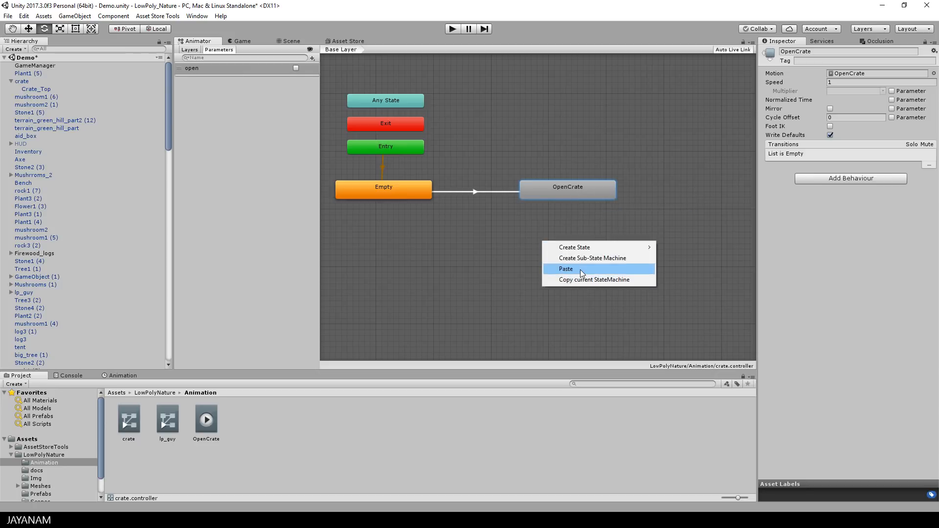
left_click(565, 268)
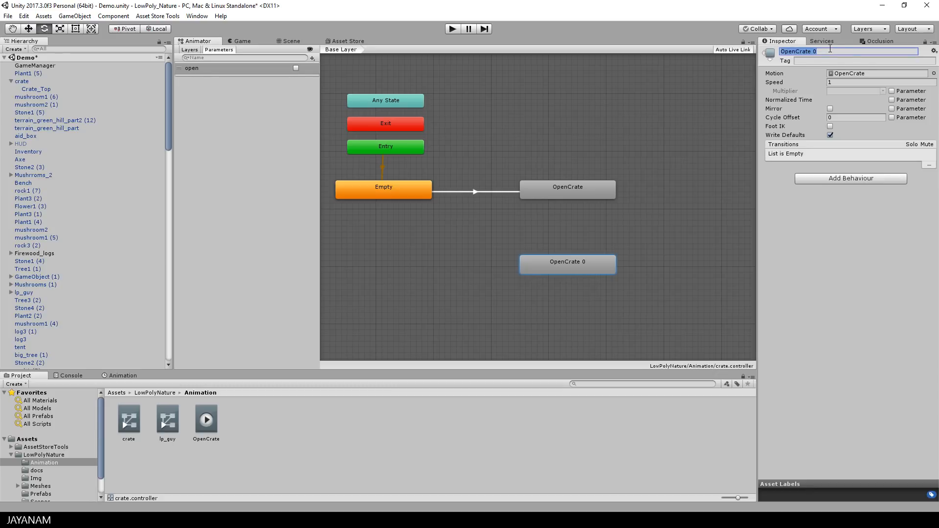
type("CloseCr")
left_click(880, 83)
type("-1")
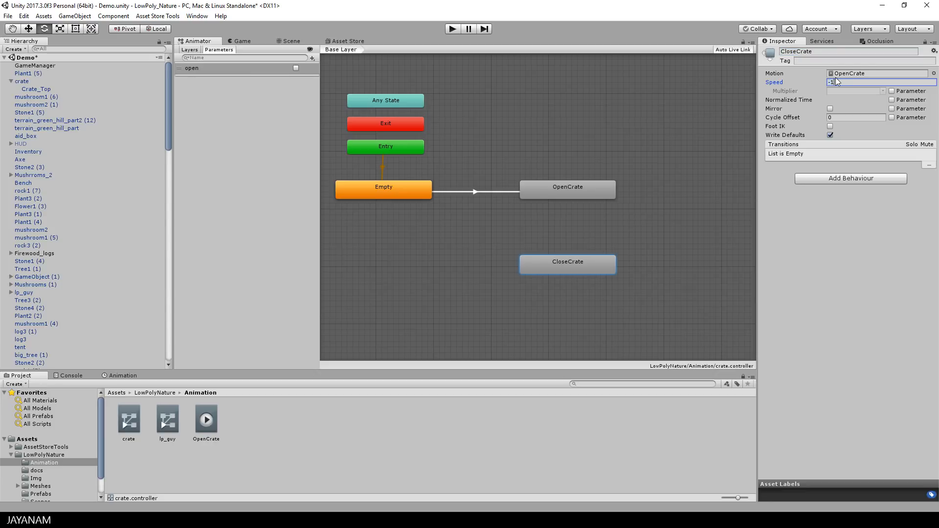
right_click(566, 189)
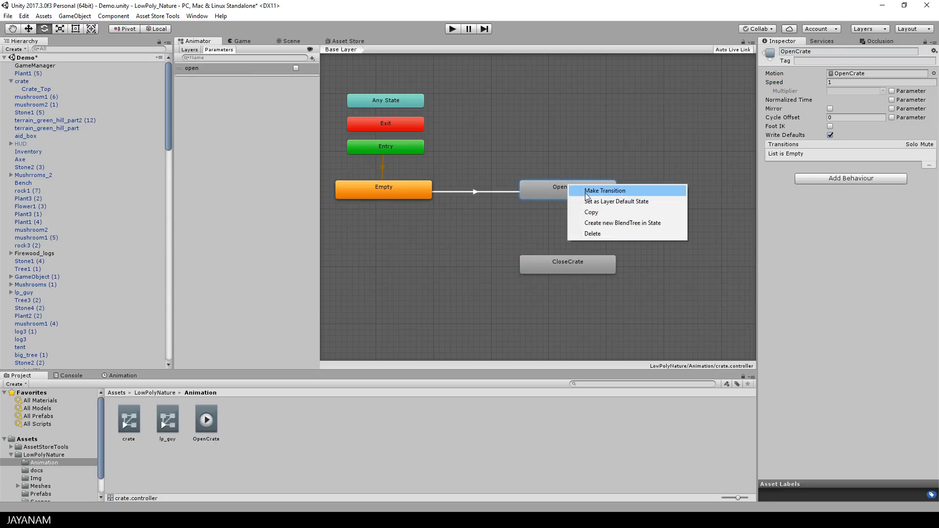
left_click(605, 191)
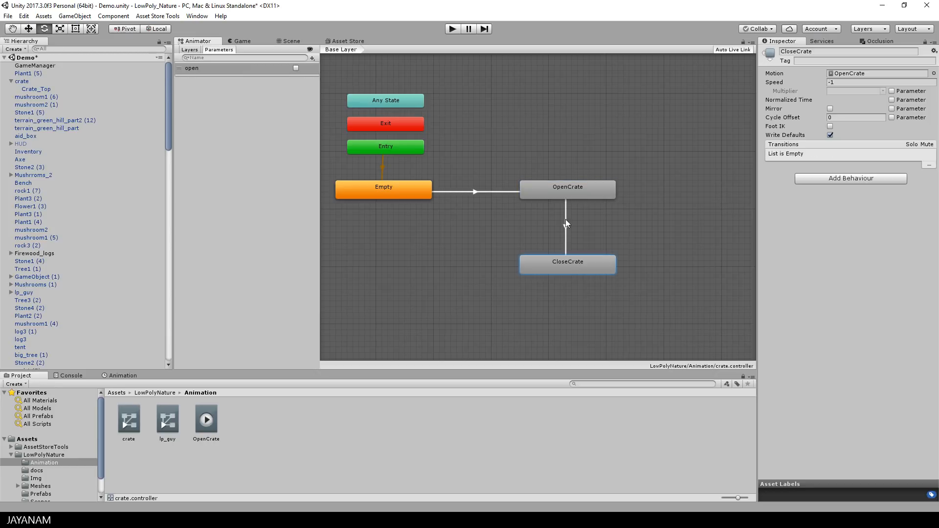
- Connect the OpenCrate→CloseCrate transition, disable its exit time and link CloseCrate back to Empty
left_click(567, 234)
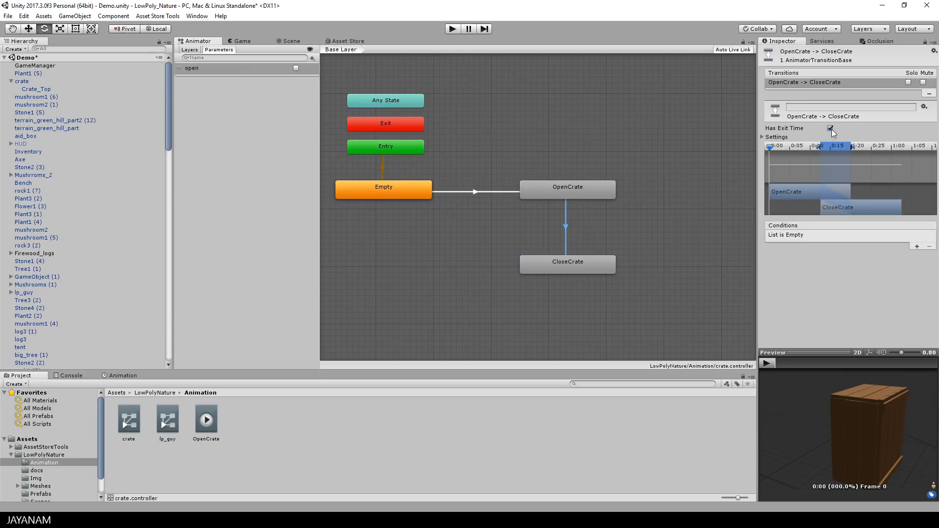
left_click(830, 128)
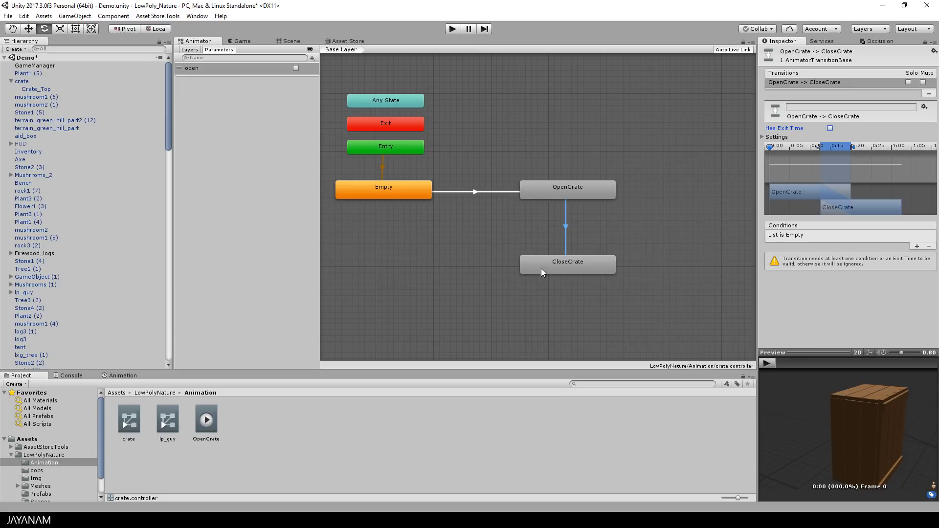
left_click(566, 263)
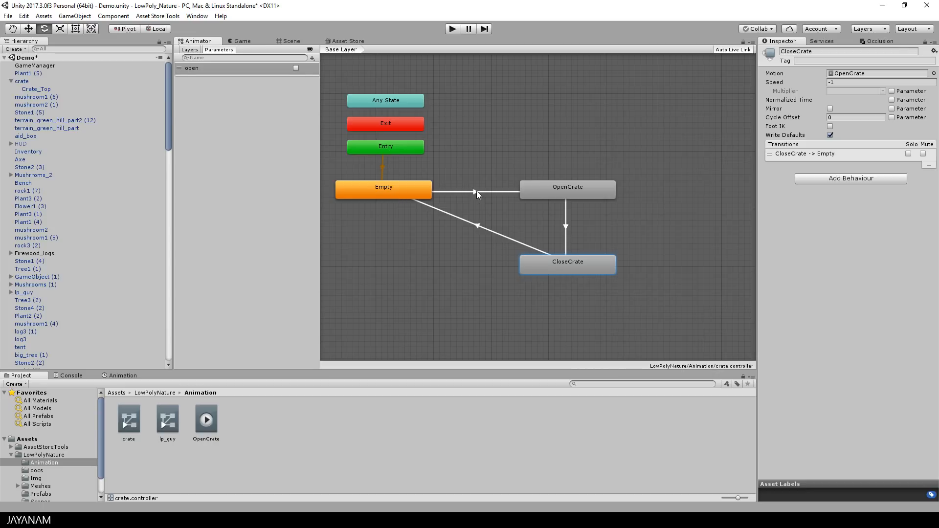
- Give the OpenCrate→CloseCrate transition the condition open = false and recheck the Empty→OpenCrate one
left_click(476, 193)
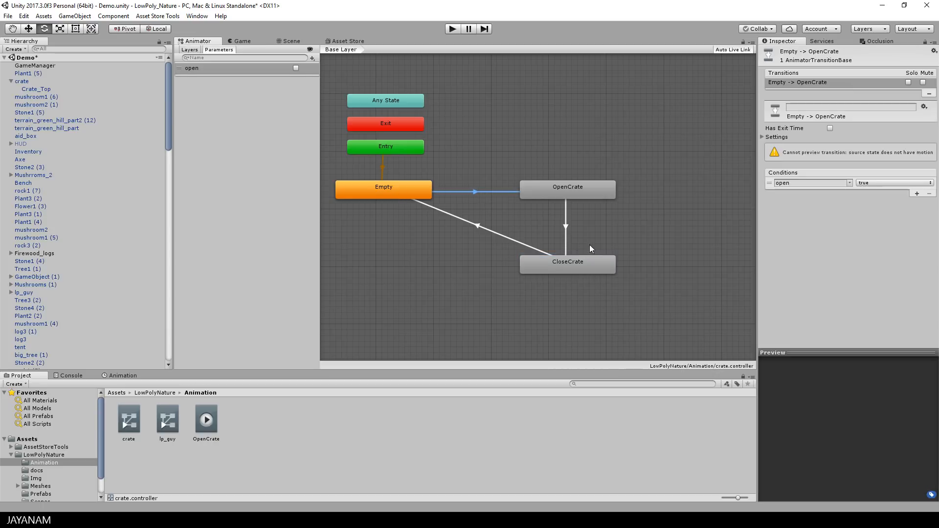
left_click(566, 226)
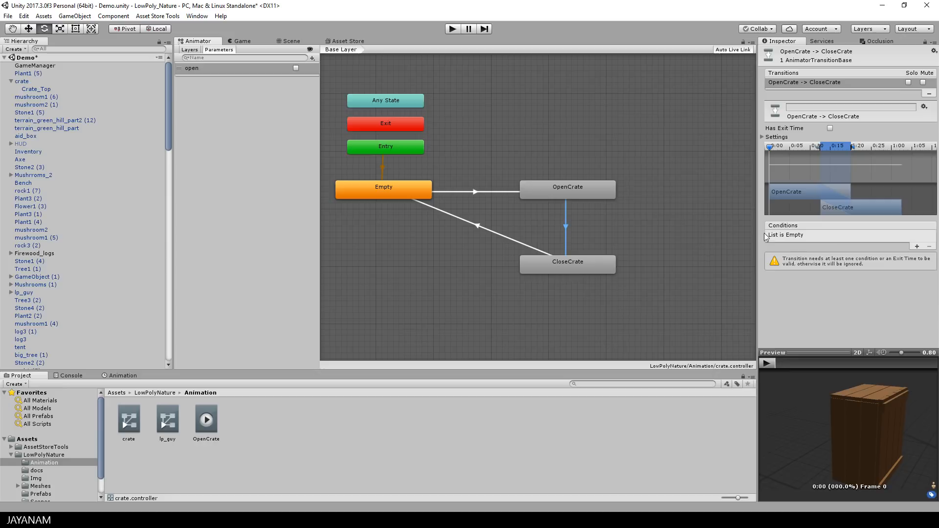
left_click(917, 247)
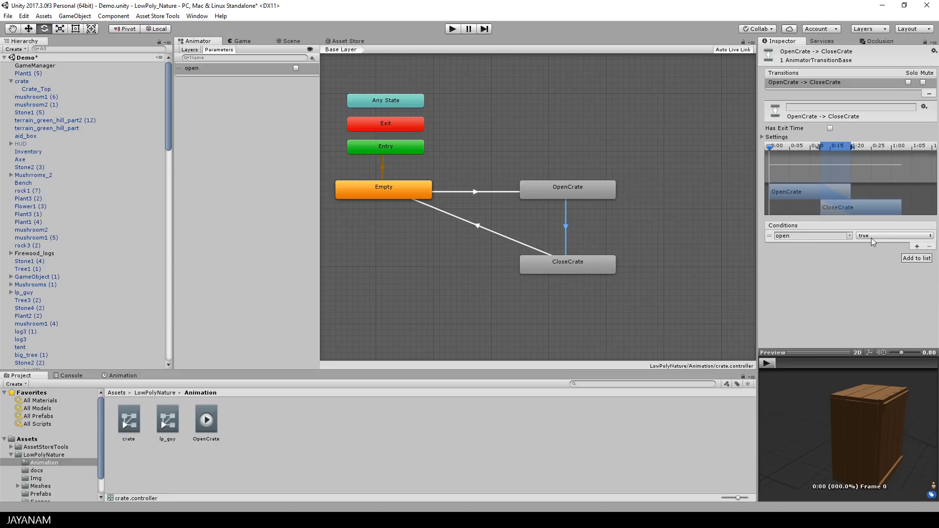
left_click(893, 236)
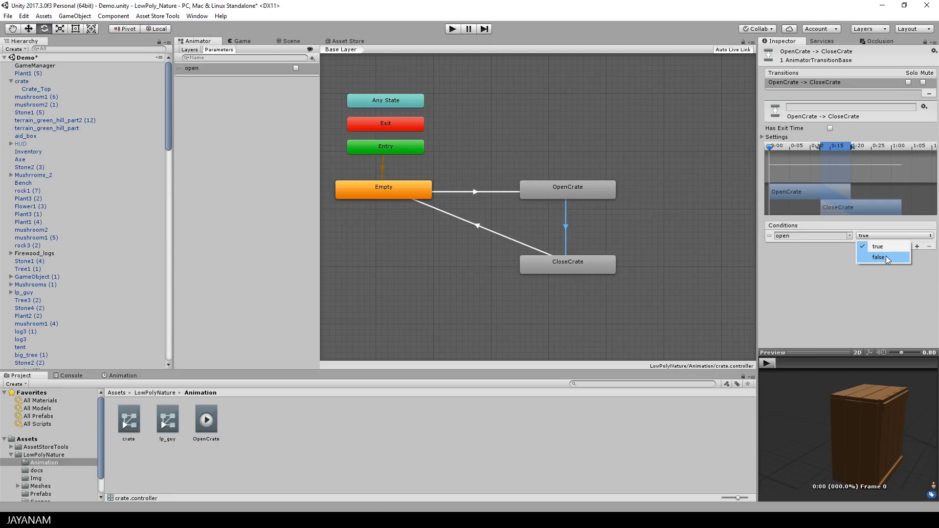
left_click(879, 257)
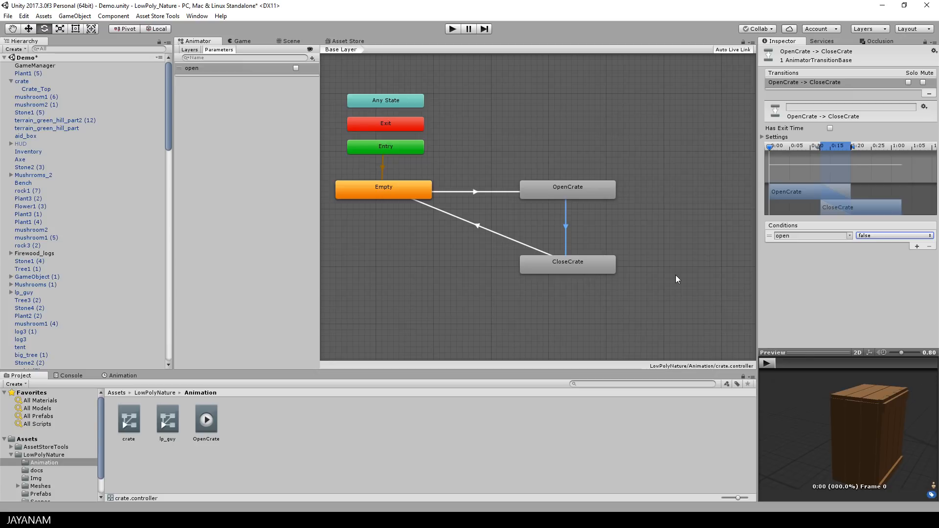
left_click(475, 192)
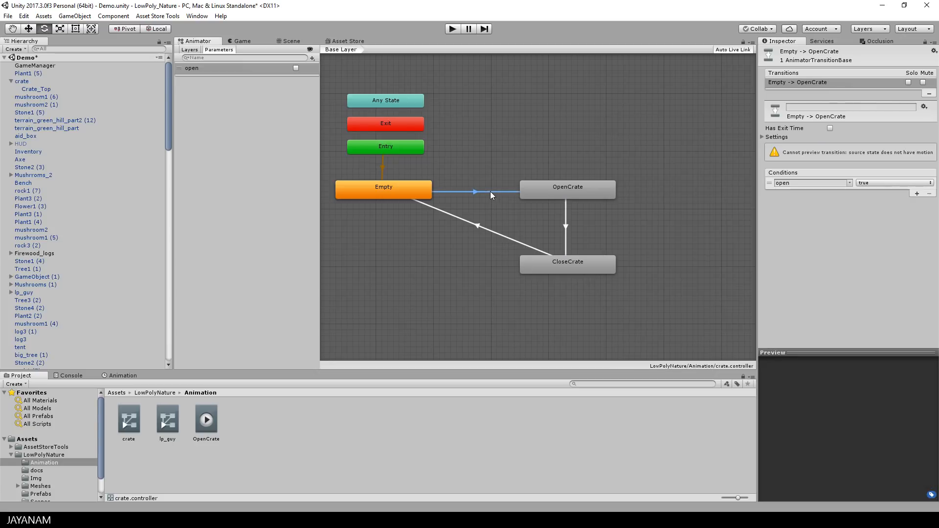
mouse_move(567, 228)
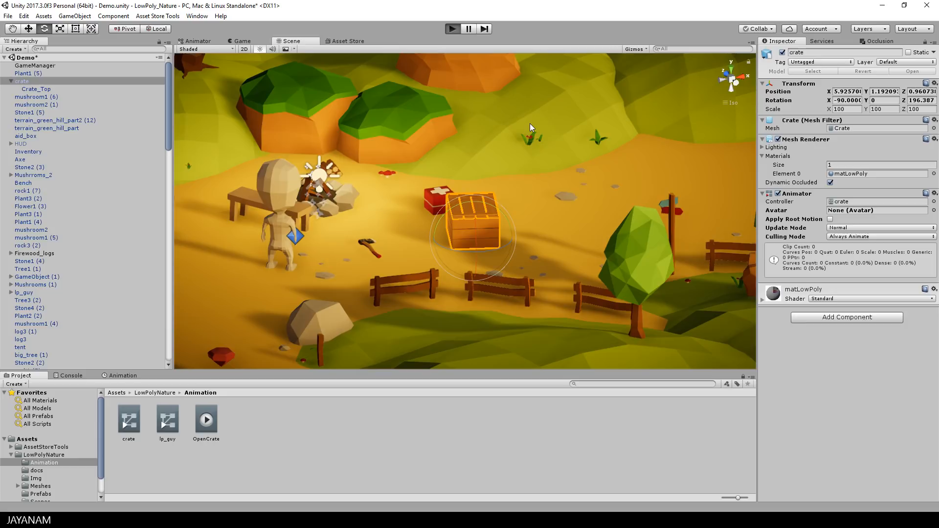
- Enter play mode and show the Animator graph beside the Game view, resting in the Empty state
left_click(452, 28)
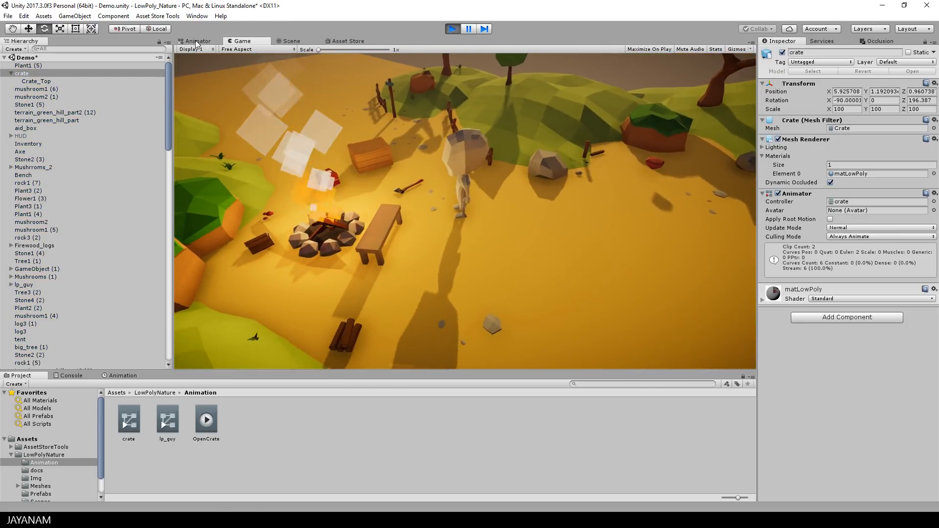
left_click(198, 41)
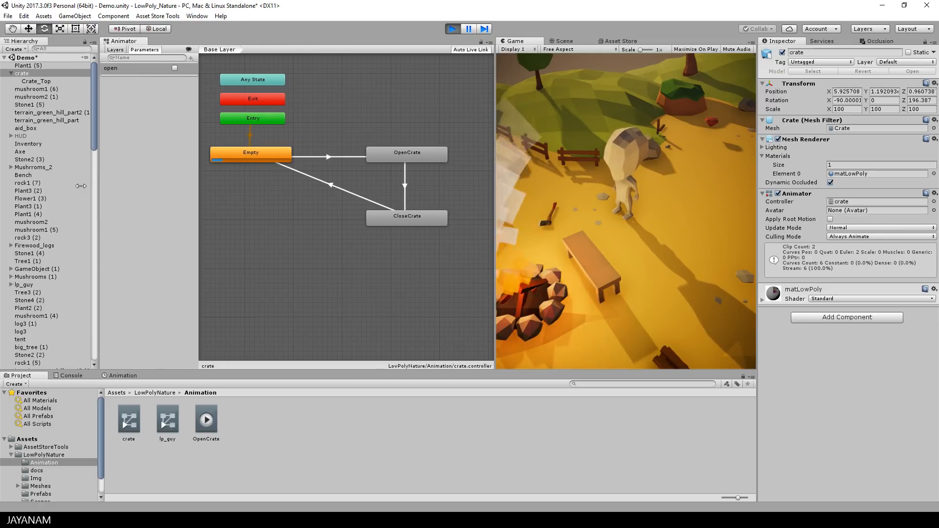
- Toggle the 'open' bool during play mode to watch the crate open and close
left_click(458, 236)
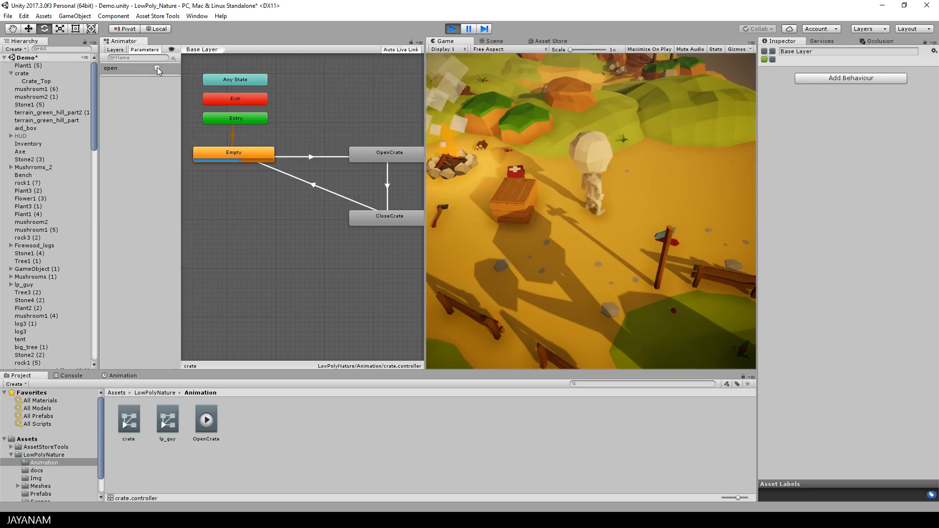
left_click(452, 28)
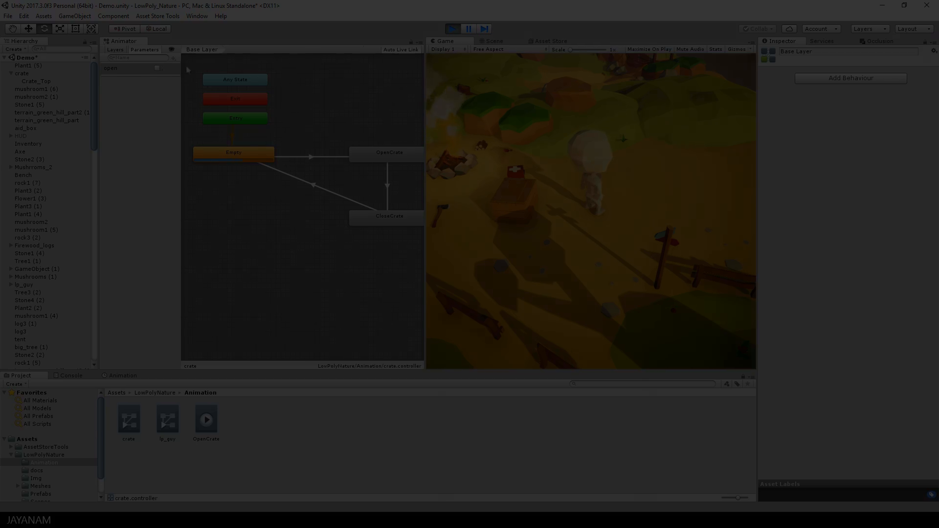